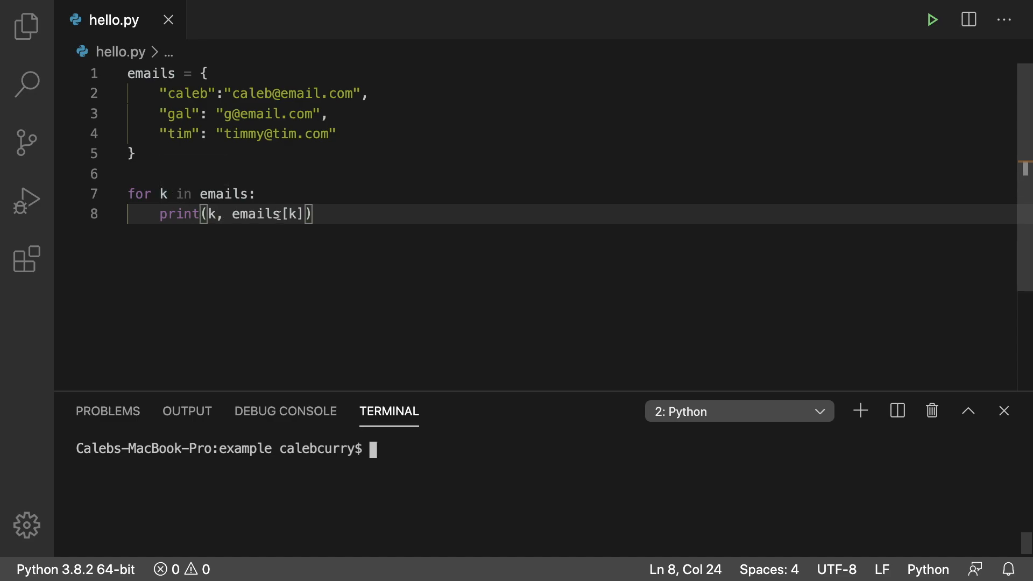
# Loop with 'for k, elem in emails.items():', print k and elem, and run the script.
pyautogui.moveTo(225, 214); pyautogui.dragTo(304, 214)
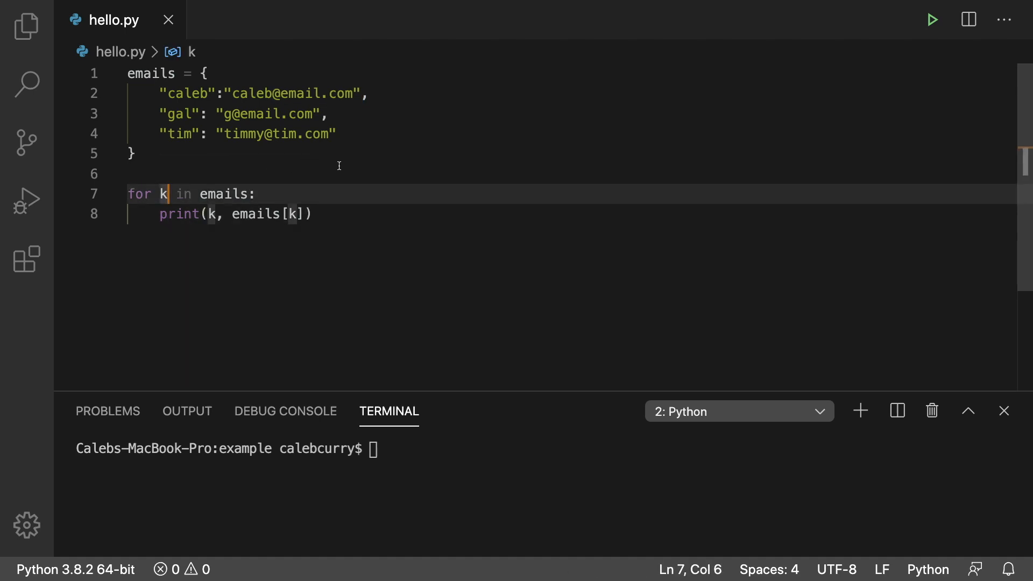
pyautogui.write(', ele')
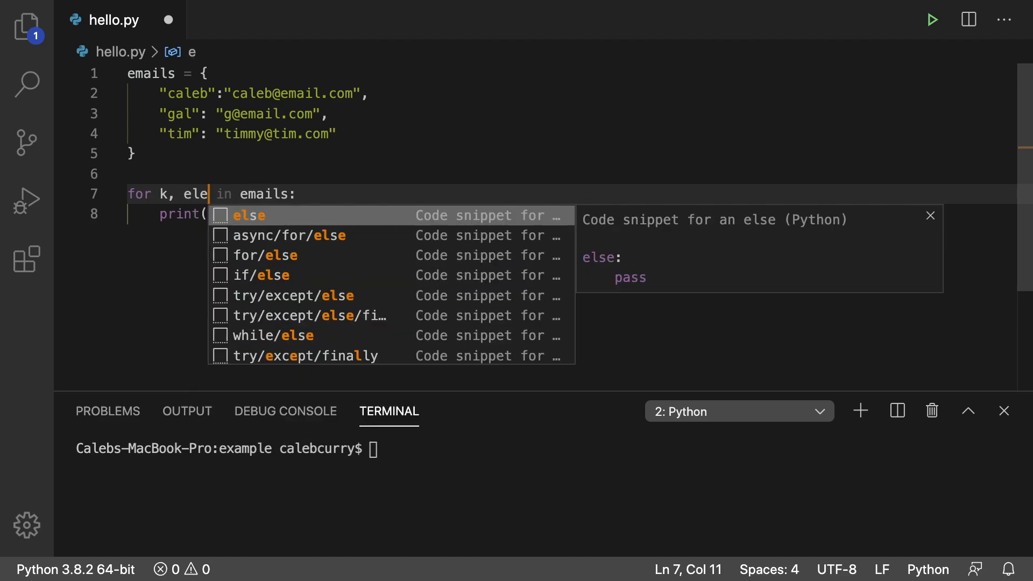
pyautogui.write('m')
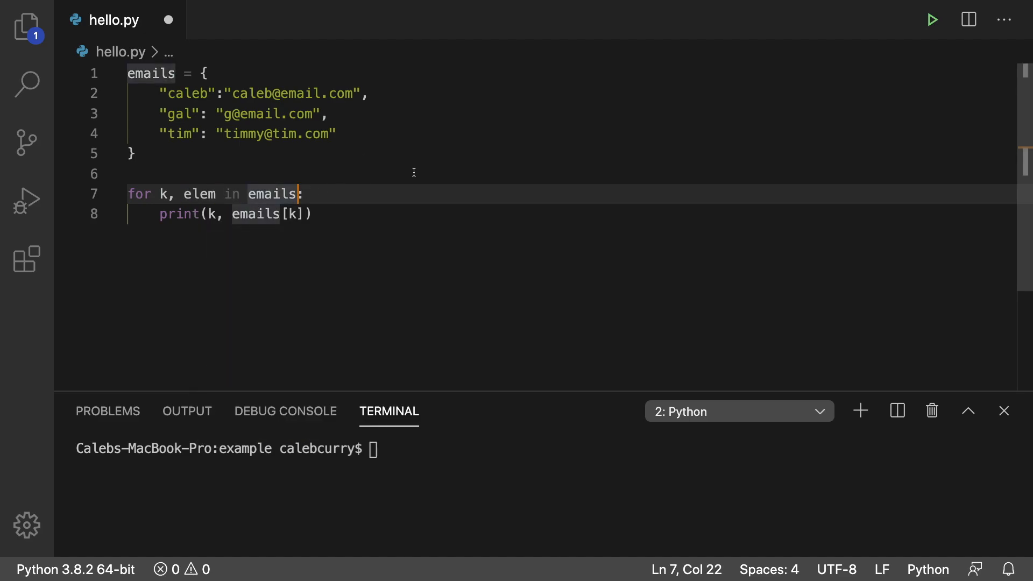
pyautogui.write('.items(')
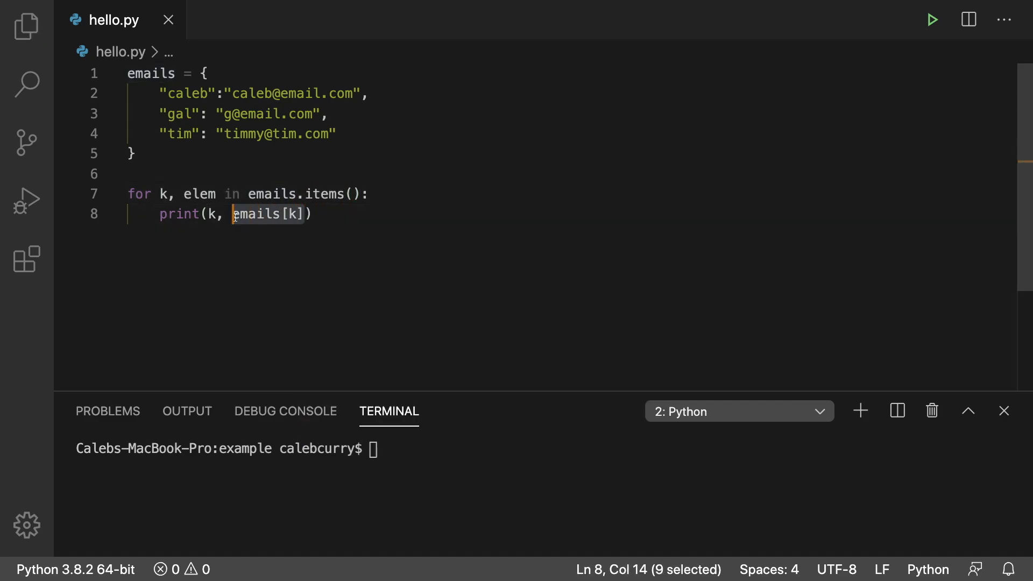
pyautogui.write('elem')
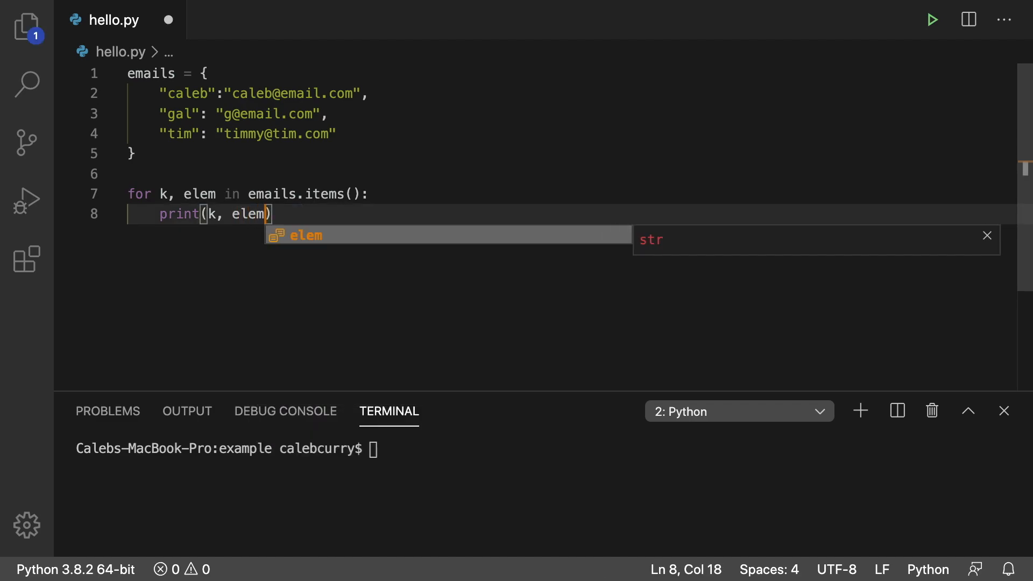
pyautogui.click(932, 19)
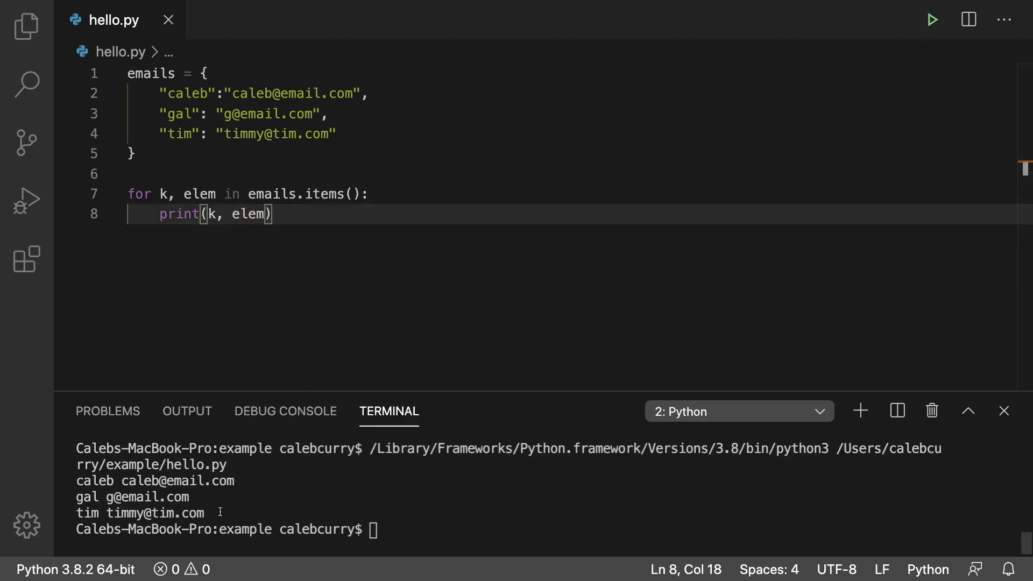
pyautogui.moveTo(660, 268)
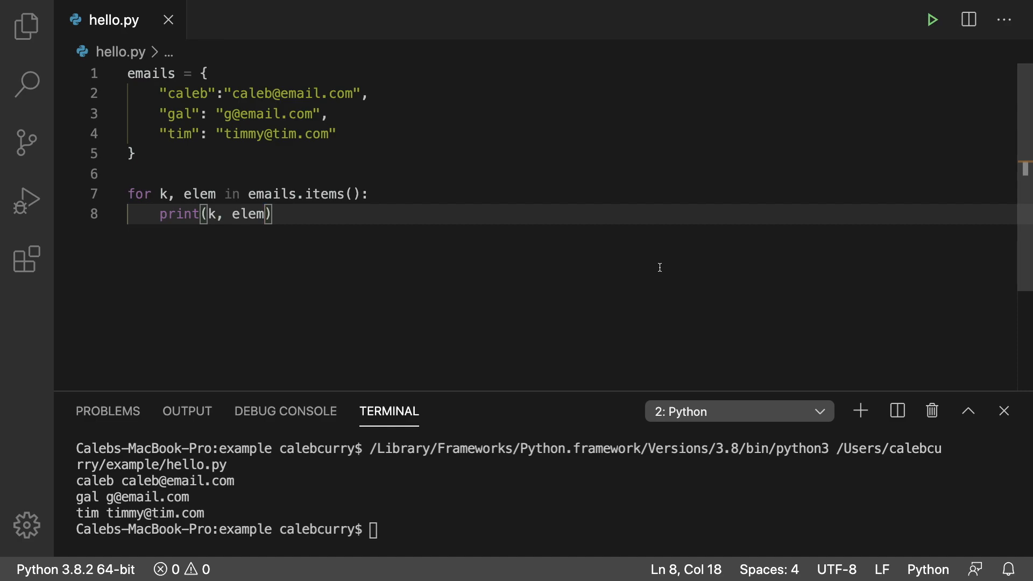
pyautogui.moveTo(428, 250)
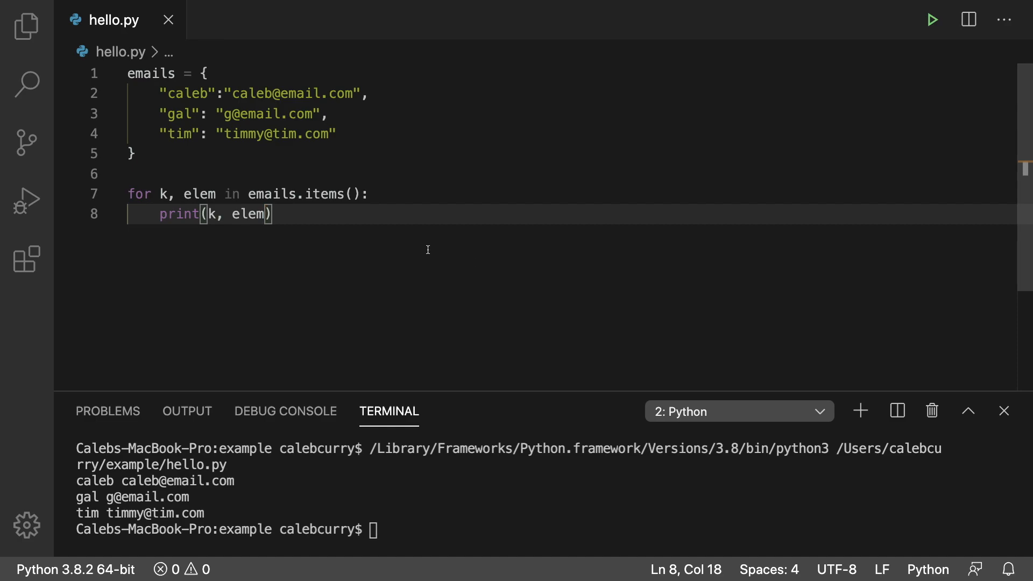
pyautogui.moveTo(449, 181)
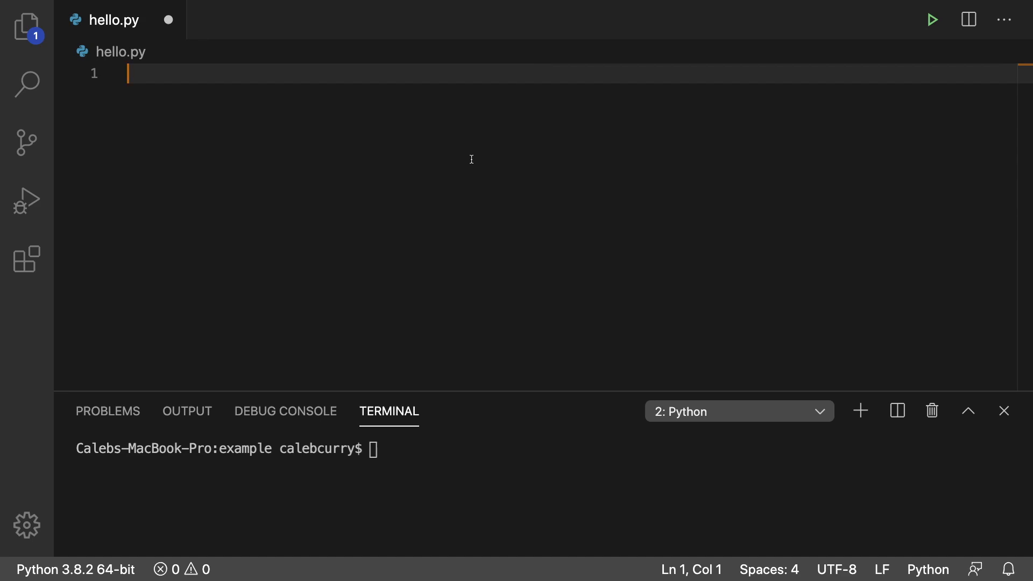
# Define a conjunctions dictionary with for, and, nor, but, or, yet, so all at 0.
pyautogui.write('conjun')
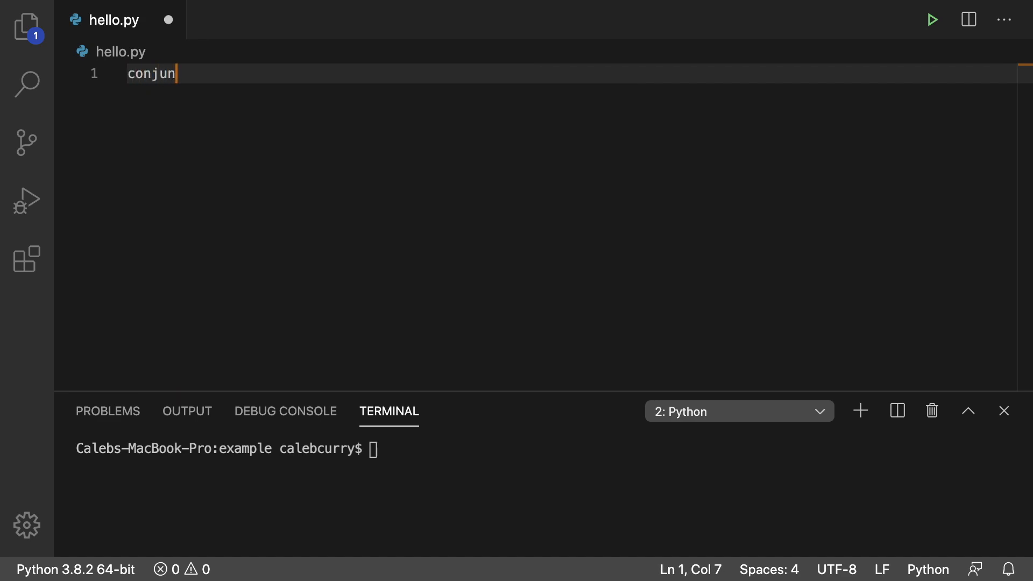
pyautogui.write('ctions = {}')
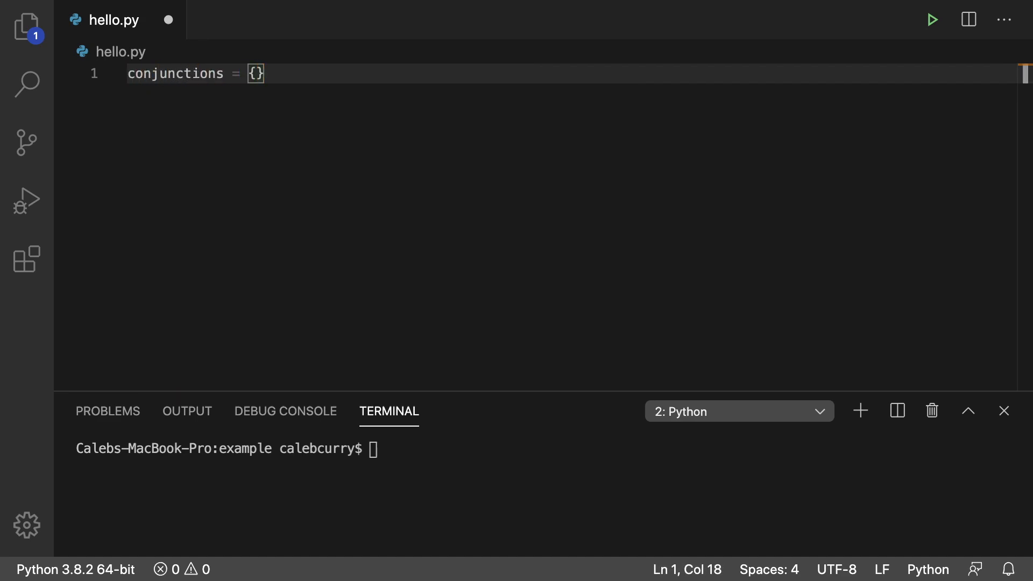
pyautogui.write('for":')
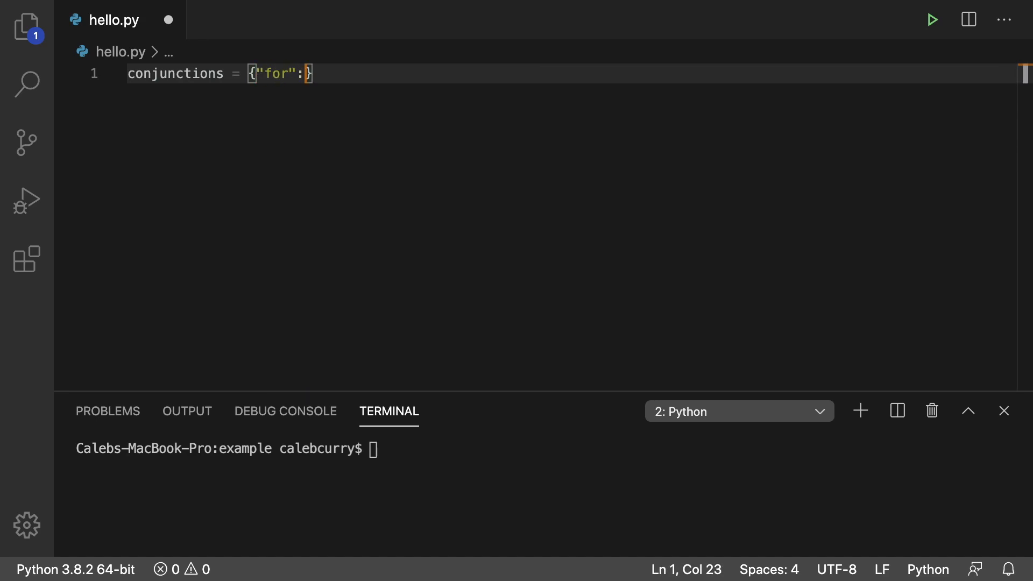
pyautogui.write('0,')
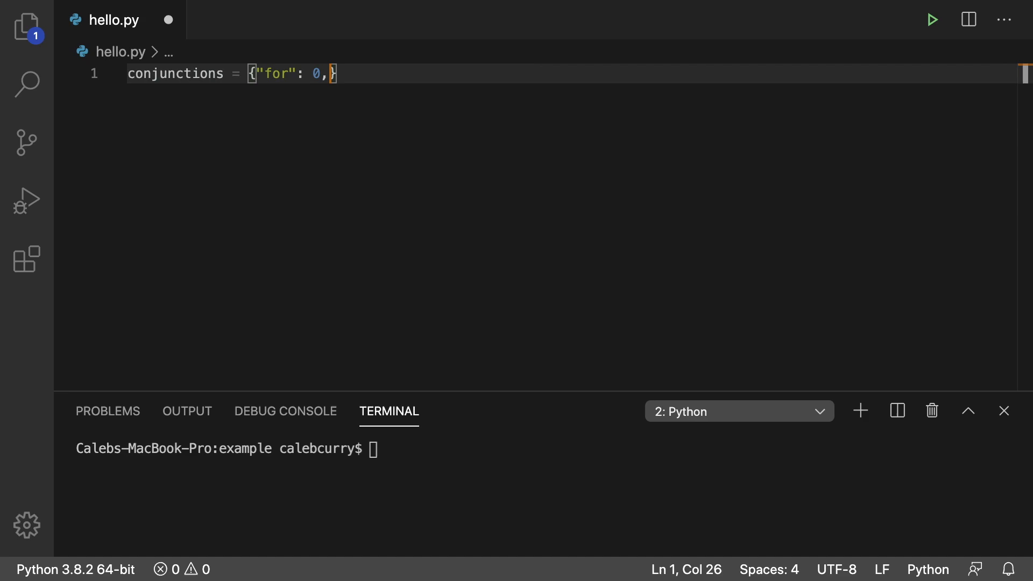
pyautogui.write('"and": 0, "nor": 0, "but": 0, "or": 0, "yet": 0, "so": 0')
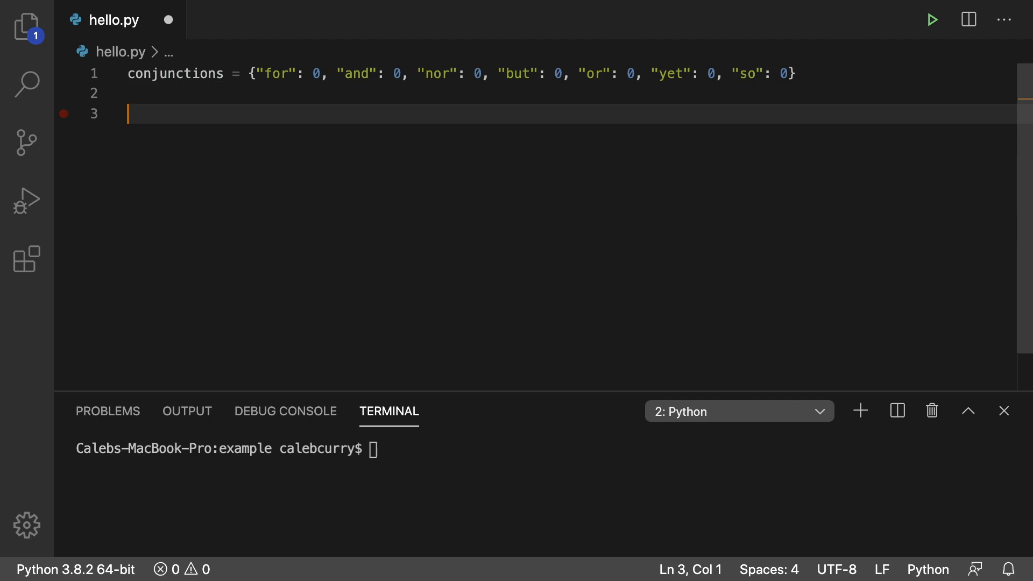
# Assign the poem to completely_original_poem, starting 'I still hear your voice when you sleep next to me'.
pyautogui.write('completely_original_poem = """I still hear your voice when you sleep next to me')
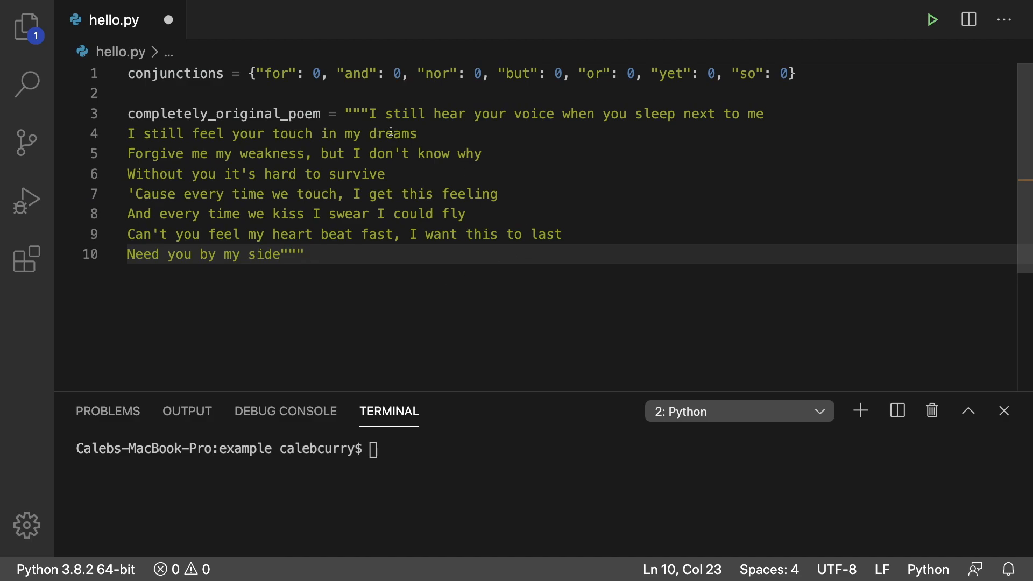
pyautogui.moveTo(377, 264)
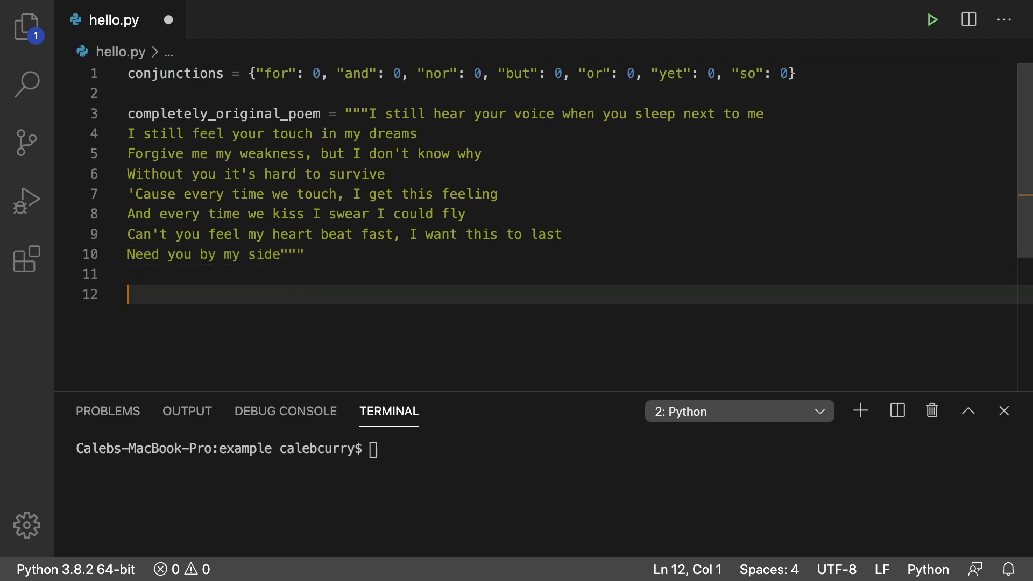
# Split the poem into data, print it, and run hello.py to show the word list.
pyautogui.write('data =')
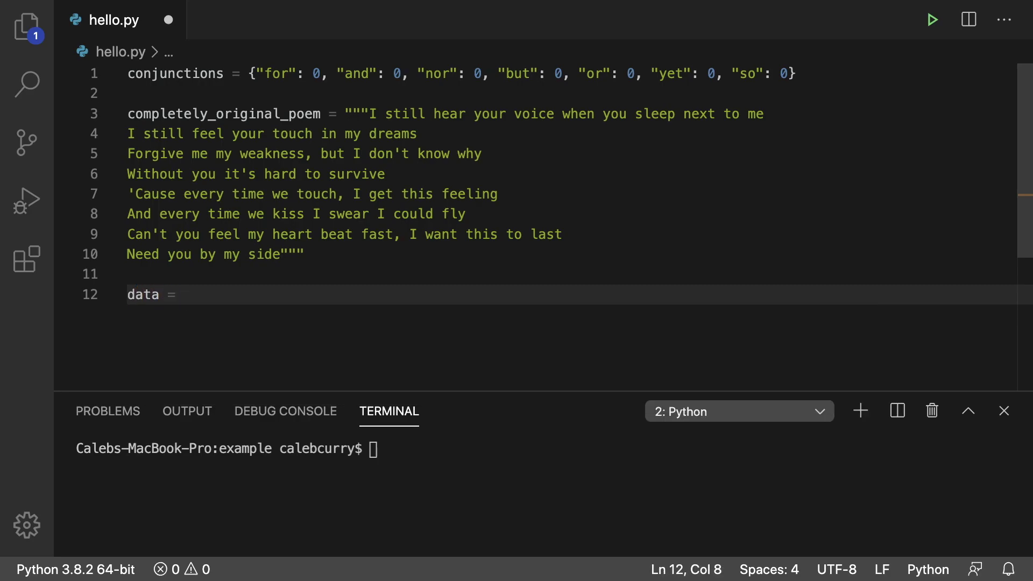
pyautogui.write('completely_original_poem.split(')
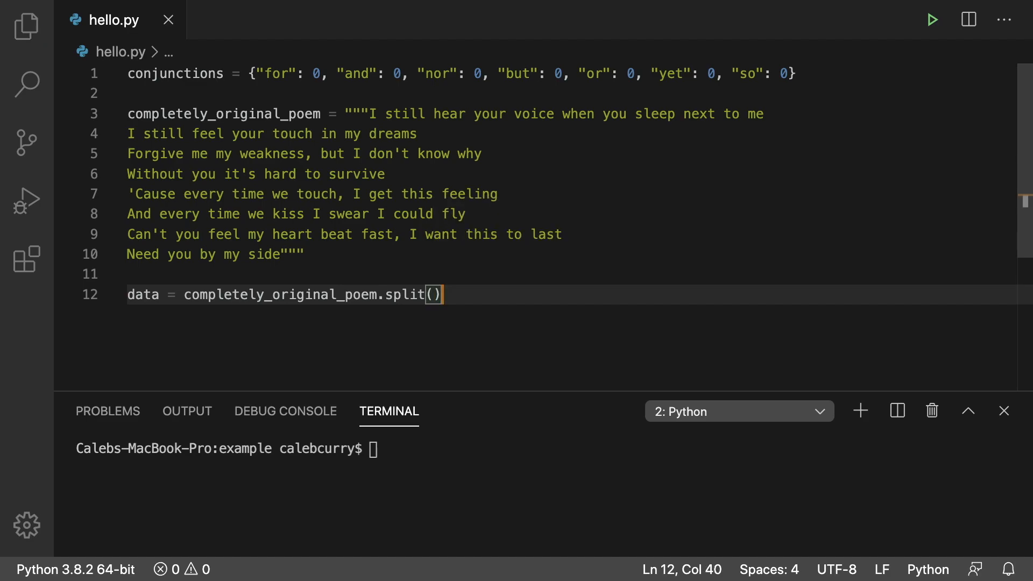
pyautogui.write('print(')
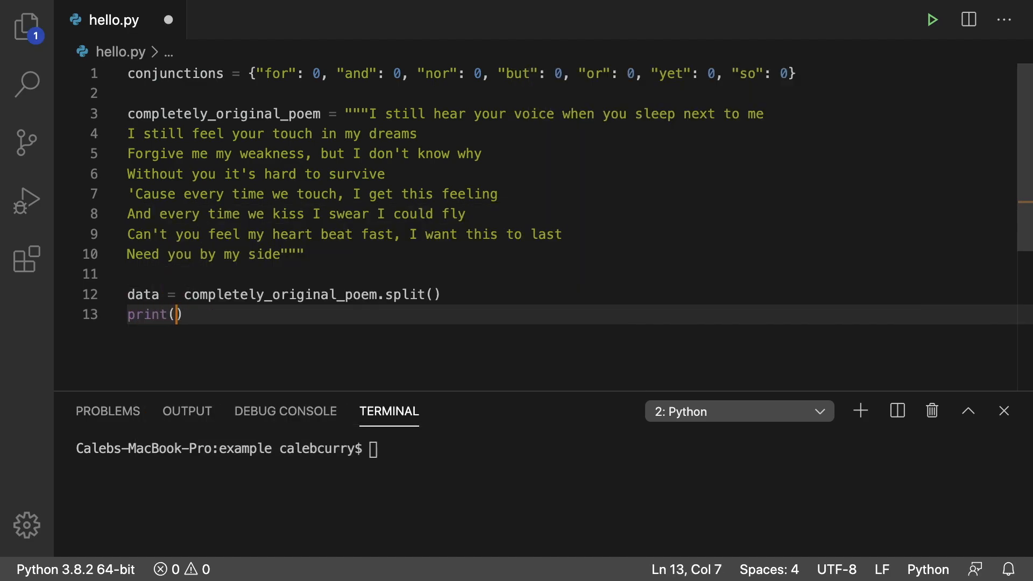
pyautogui.write('data')
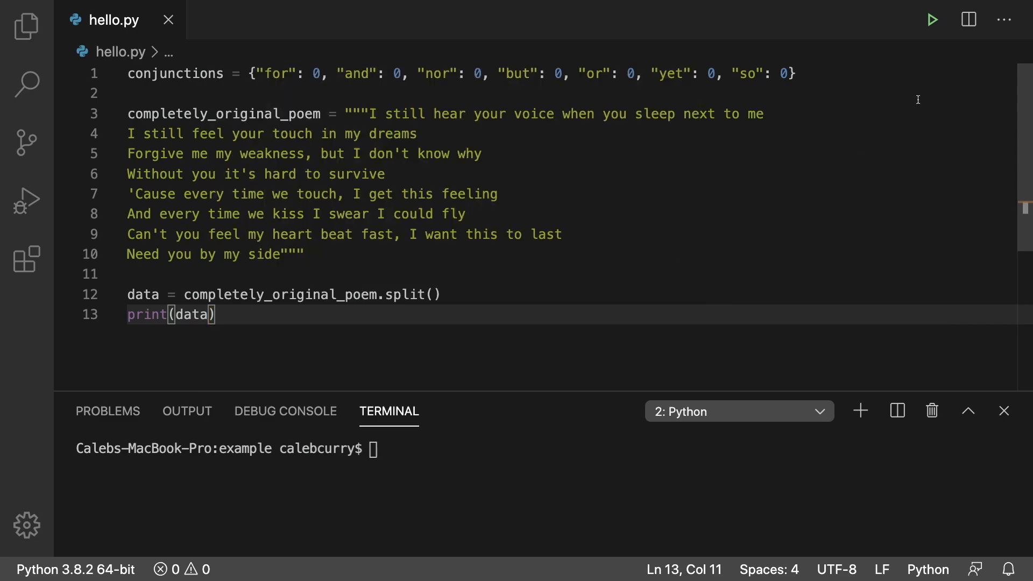
pyautogui.click(931, 20)
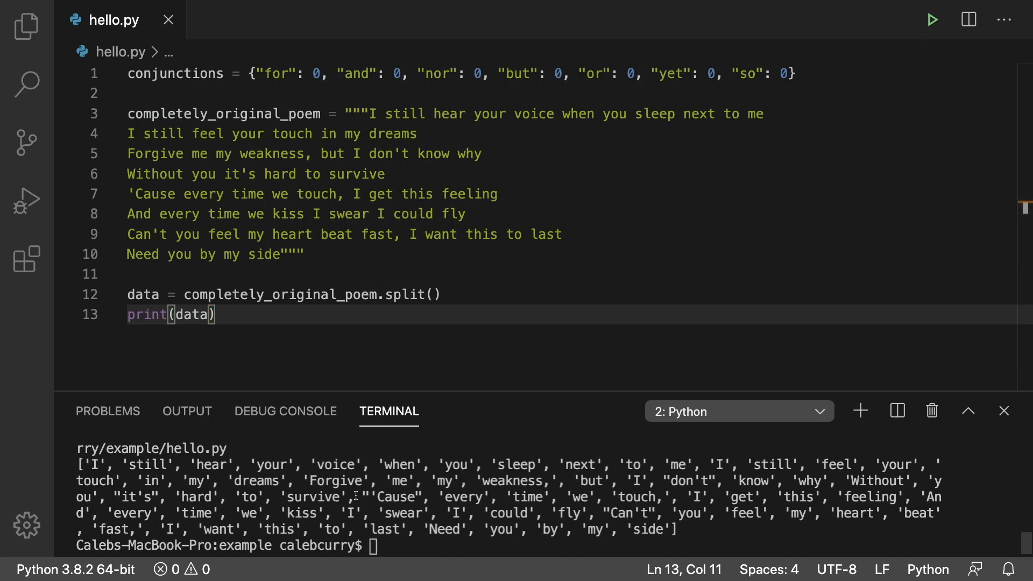
pyautogui.click(217, 315)
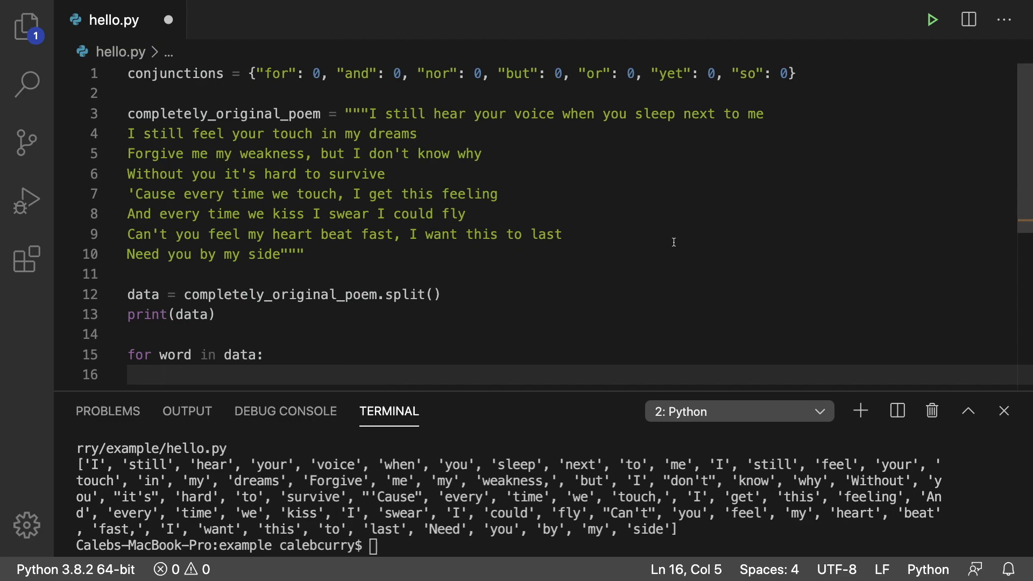
# Add 'if word in conjunctions: conjunctions[word] += 1', lowercasing the checked word with str.lower.
pyautogui.write('if word in')
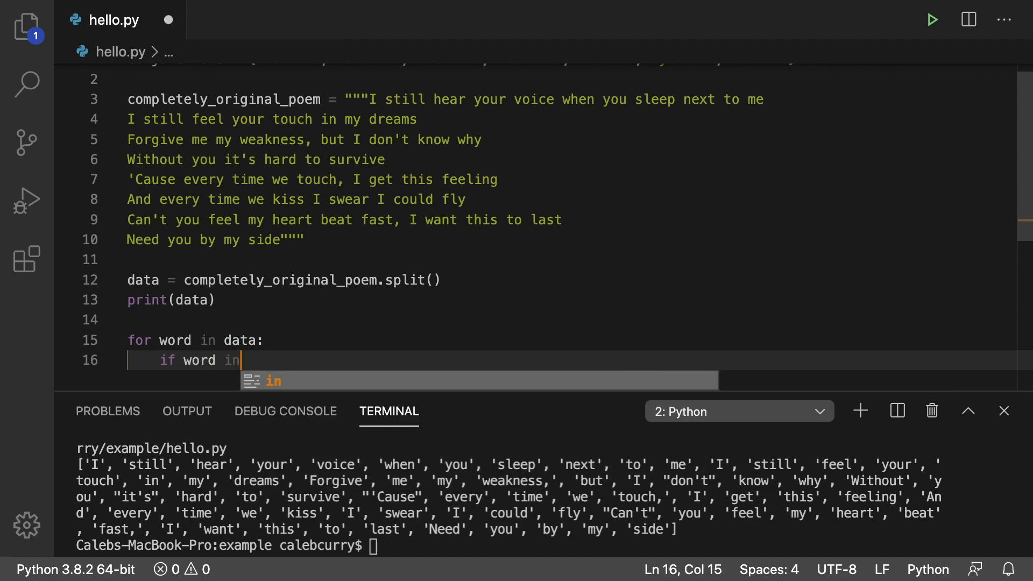
pyautogui.write('conjunctions')
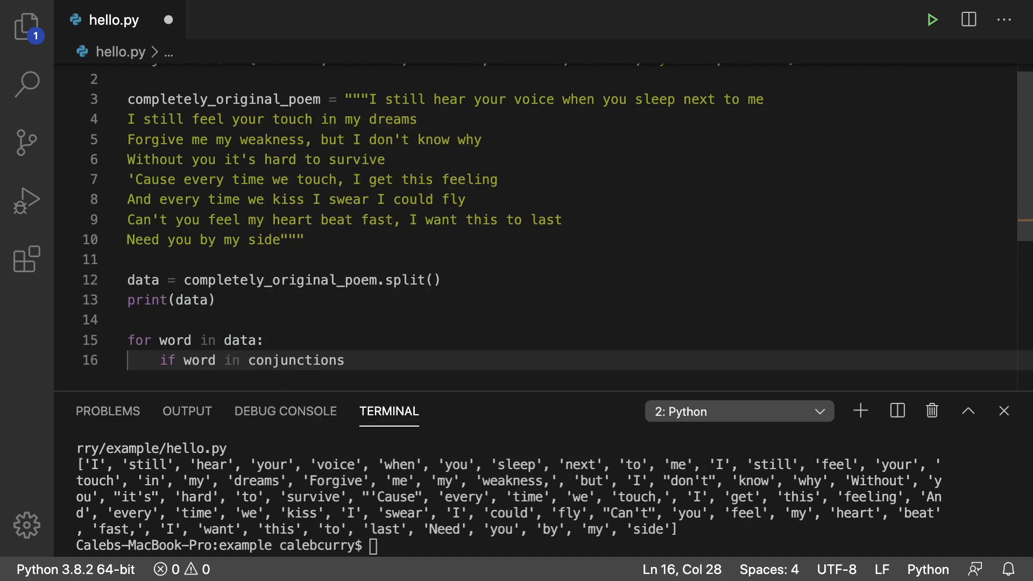
pyautogui.write(':')
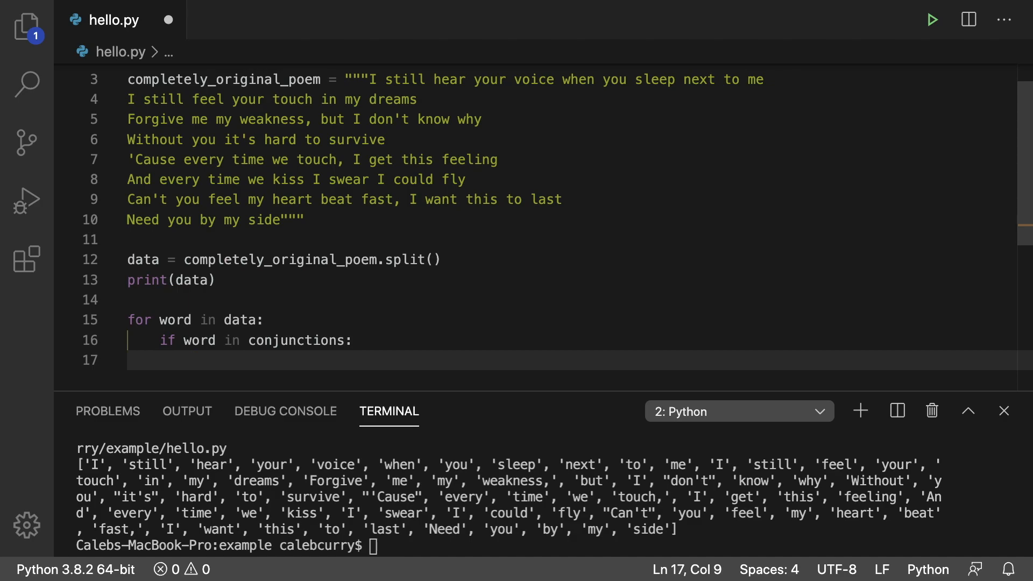
pyautogui.write('conjunctions')
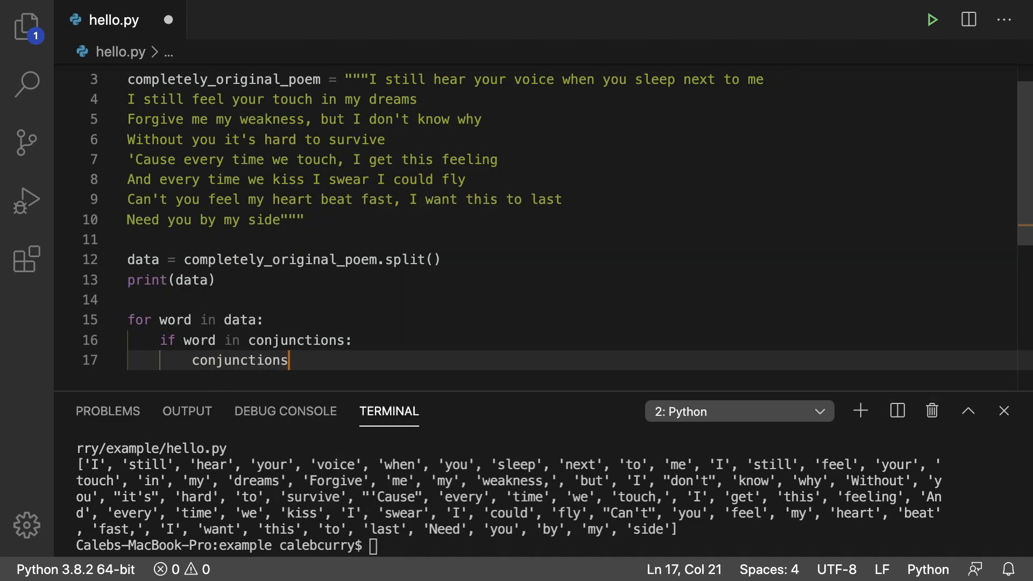
pyautogui.write('[]')
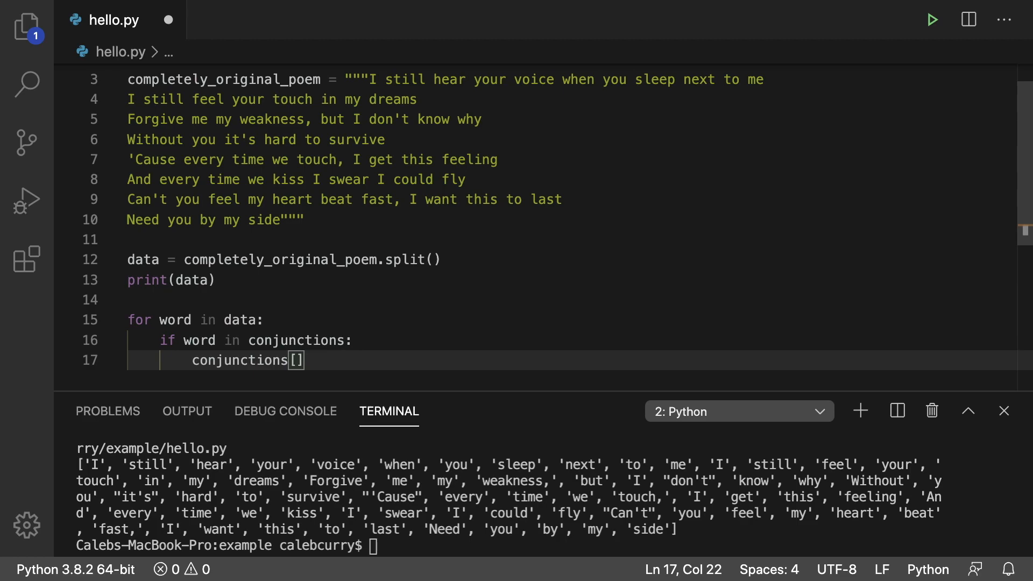
pyautogui.write('word')
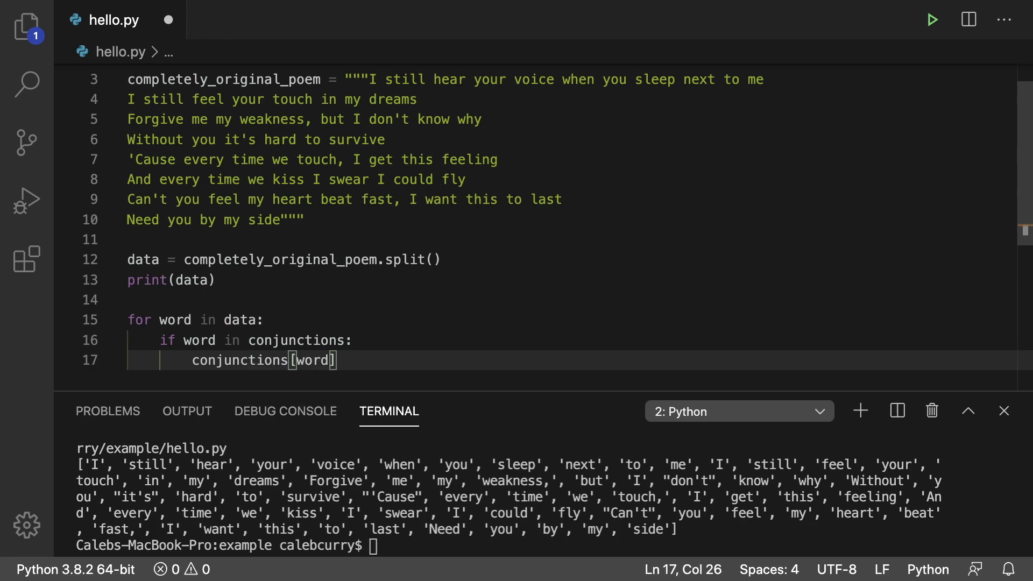
pyautogui.write('=')
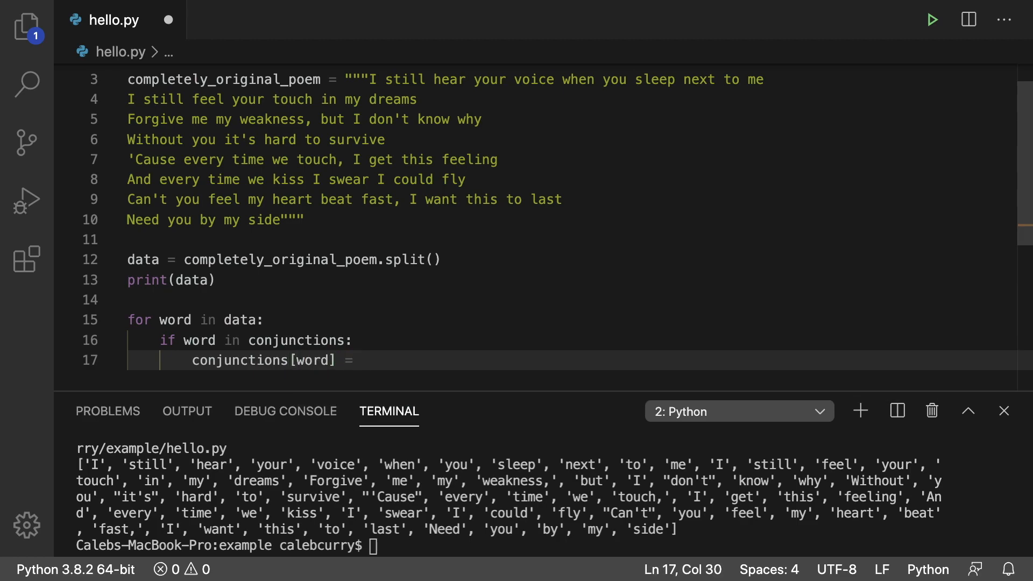
pyautogui.write('conjunctions')
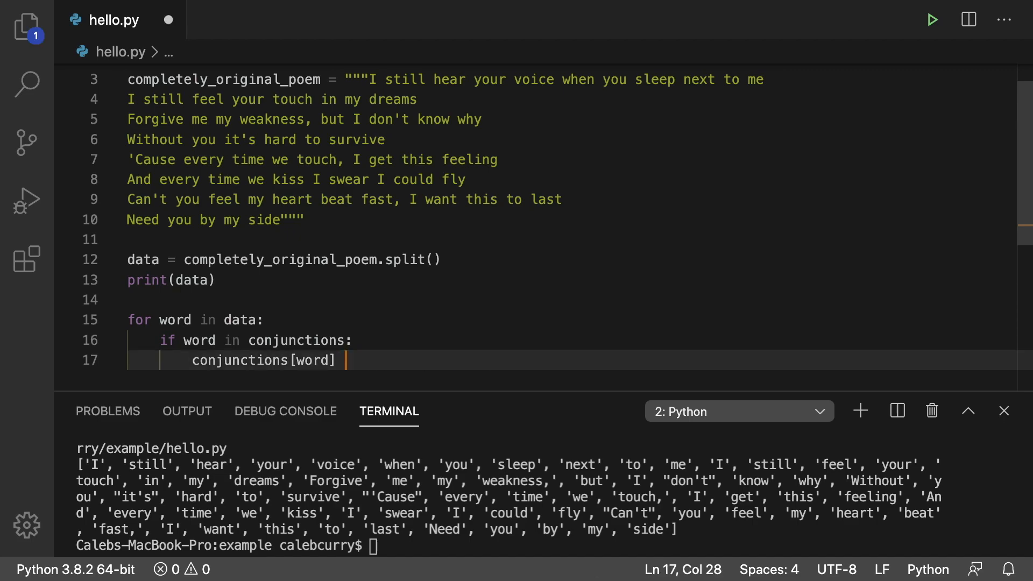
pyautogui.write('+= 1')
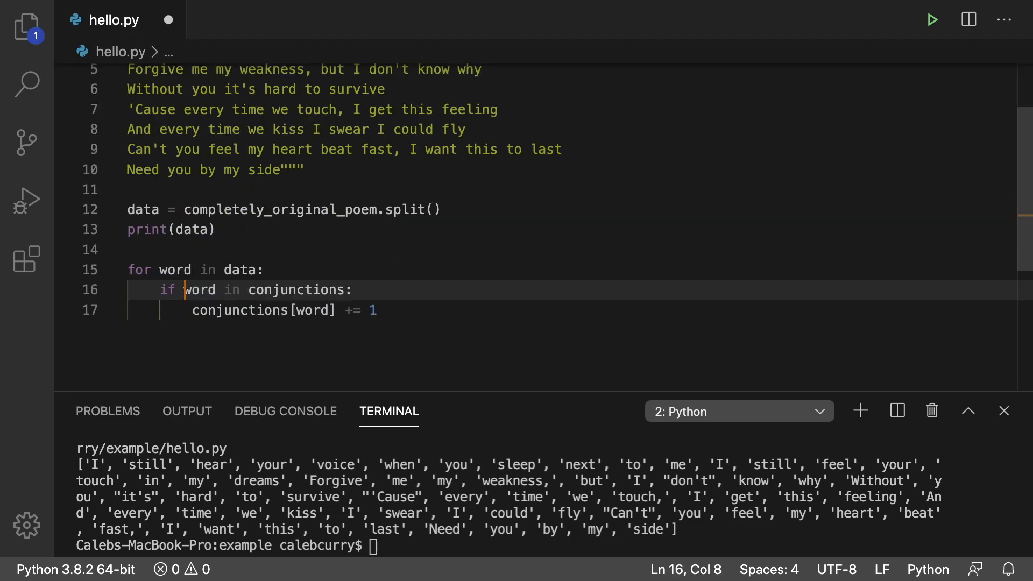
pyautogui.write('str.lower(')
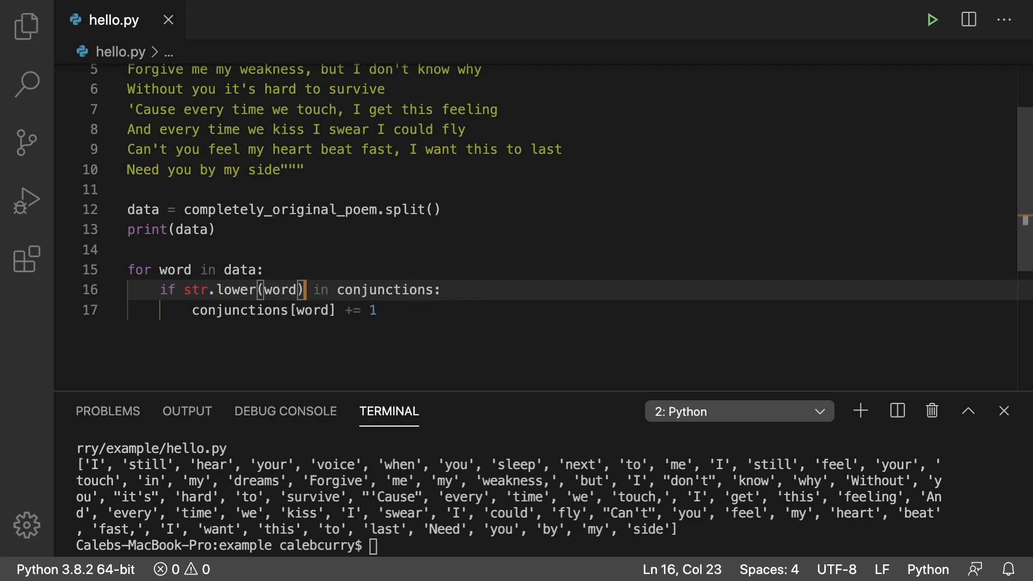
# Lowercase the dictionary key word too and add print(conjunctions) after the loop.
pyautogui.write('str.lower(')
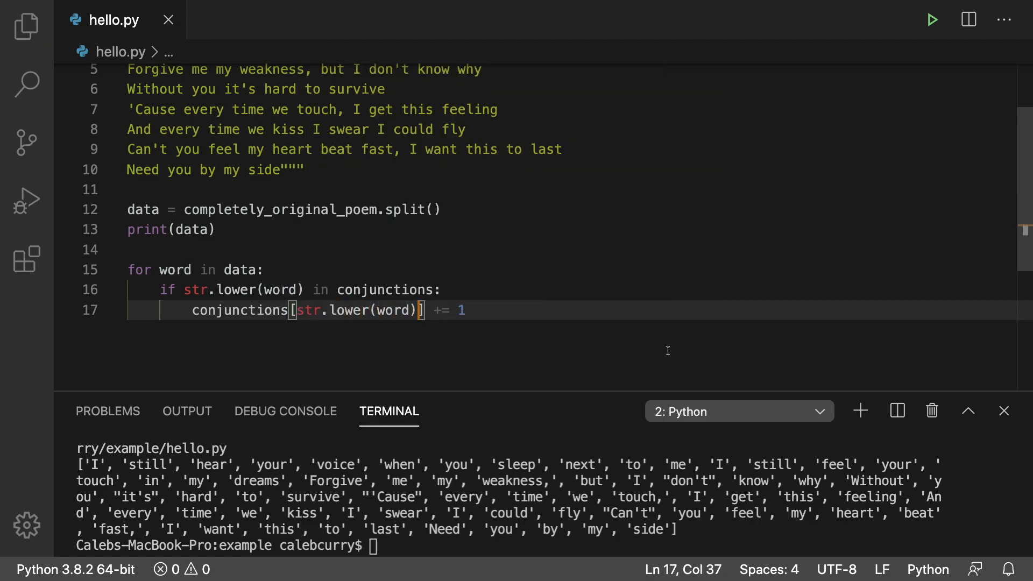
pyautogui.press('Enter')
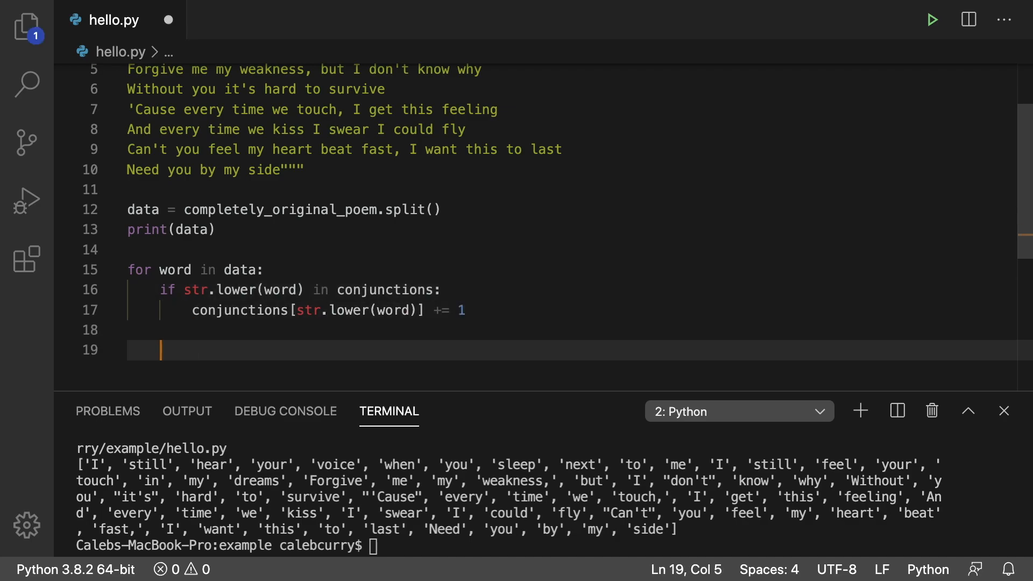
pyautogui.write('print')
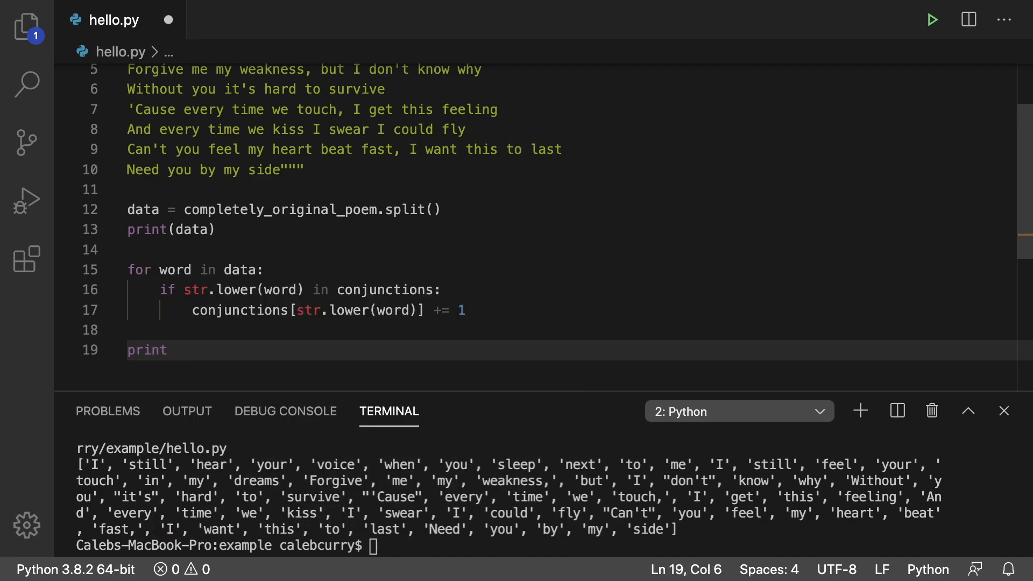
pyautogui.write('(conjunctions)')
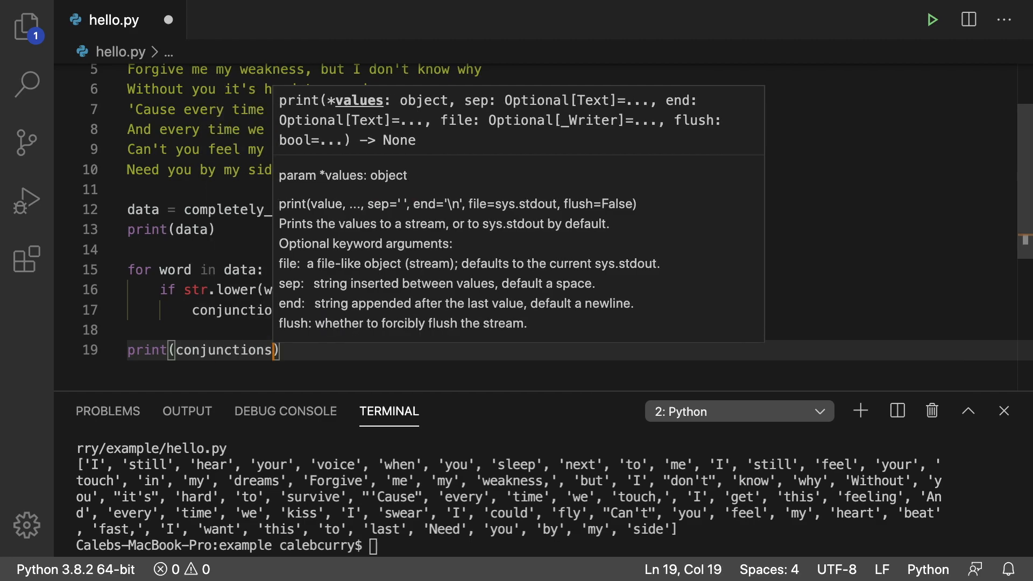
pyautogui.moveTo(514, 247)
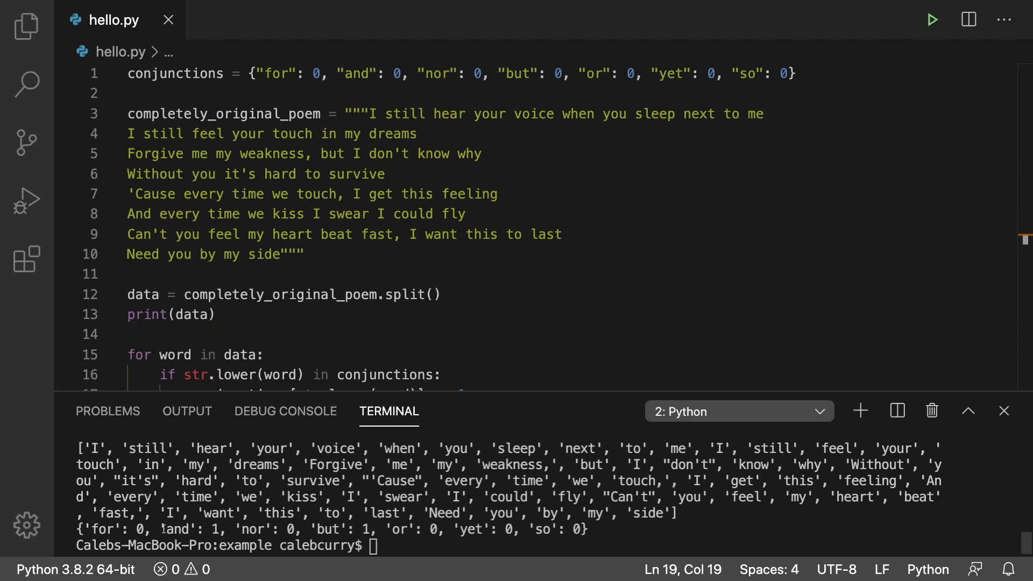
# Highlight the 'but' count of 1 in the terminal output and scroll the editor.
pyautogui.doubleClick(182, 529)
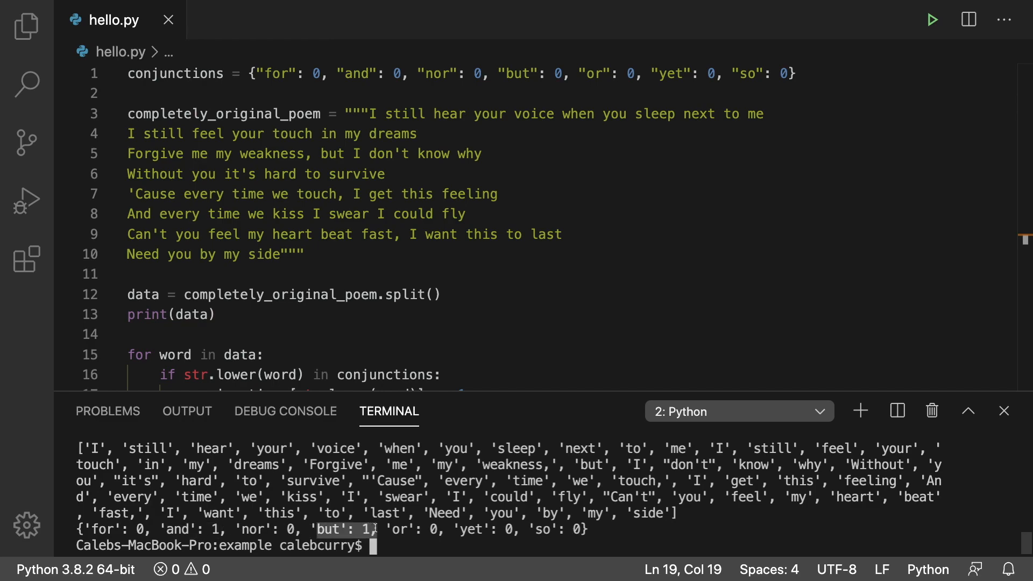
pyautogui.moveTo(674, 282)
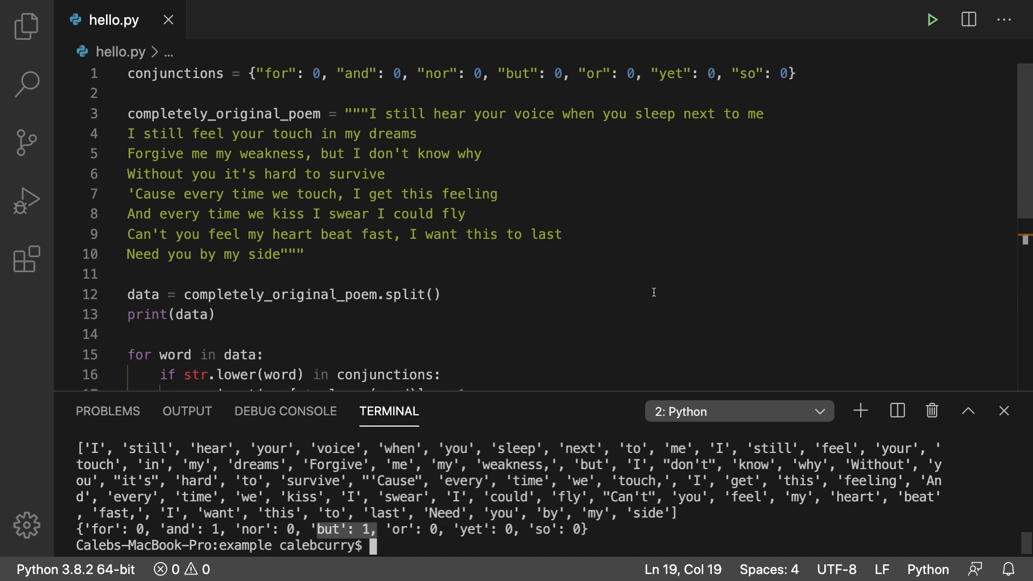
pyautogui.scroll(-3)
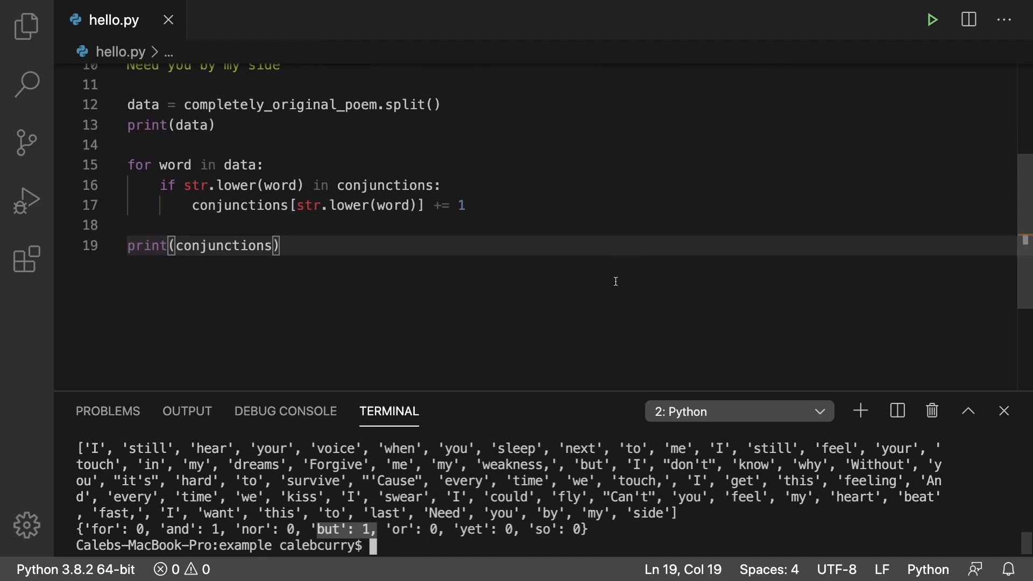